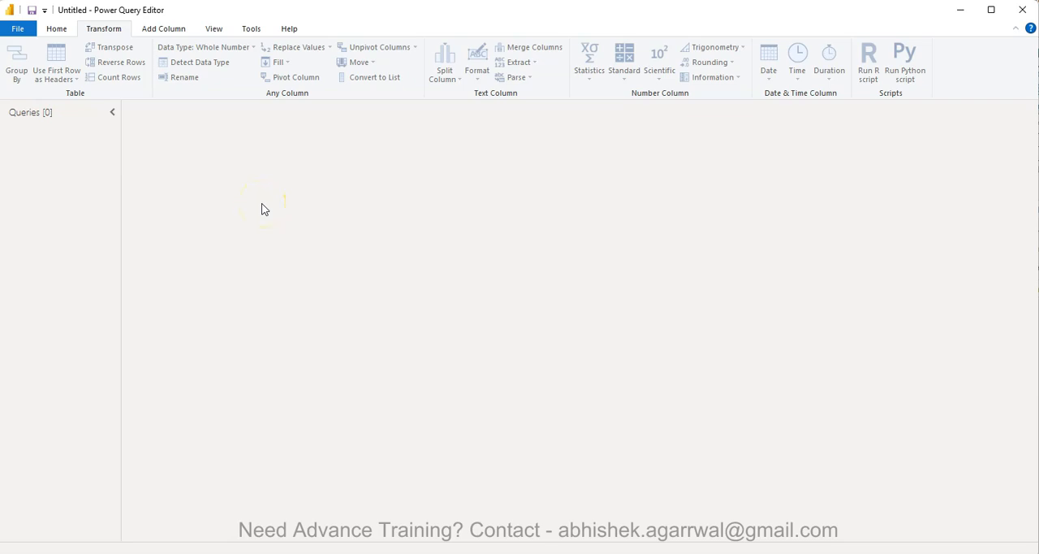
mouse_move(199, 120)
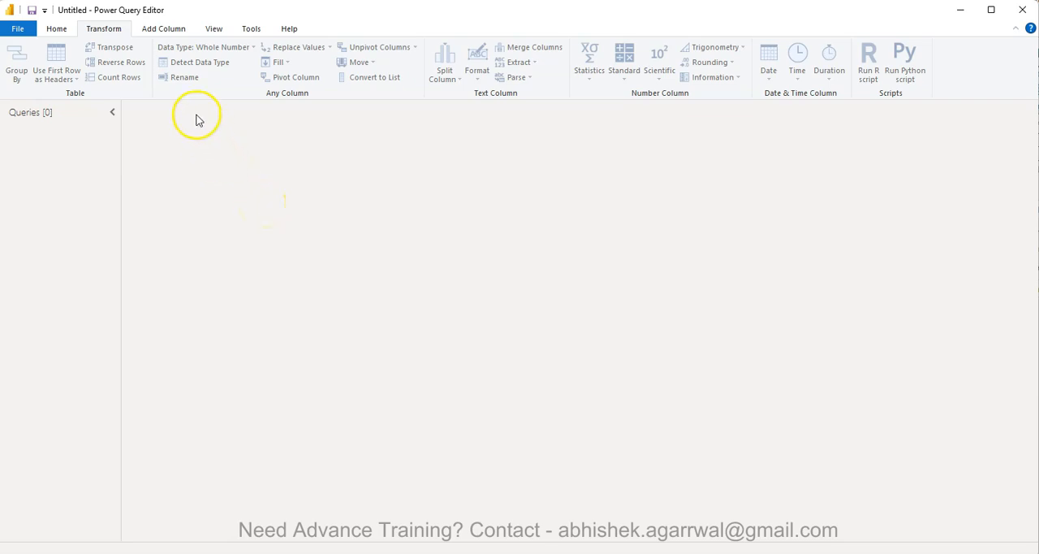
mouse_move(255, 193)
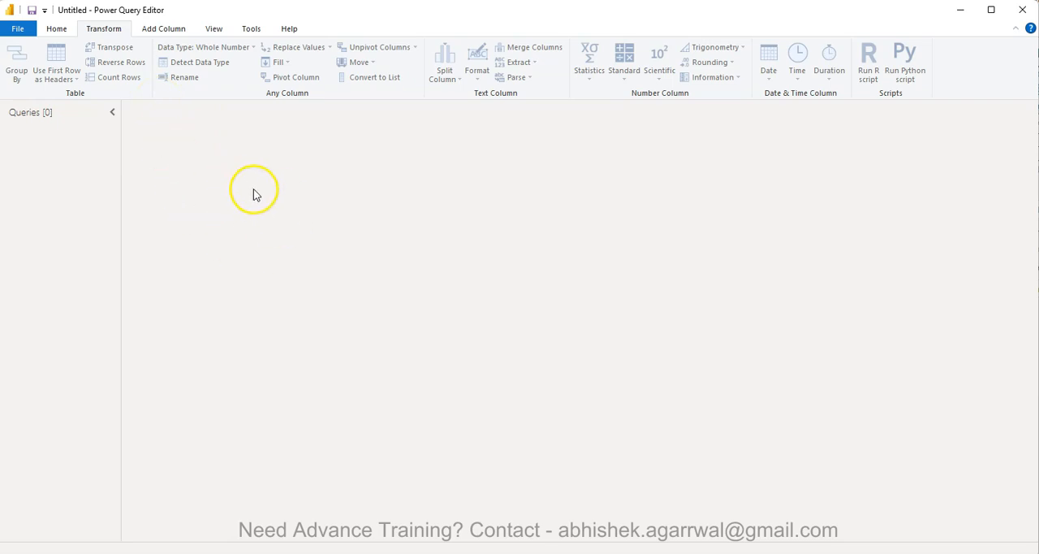
mouse_move(247, 163)
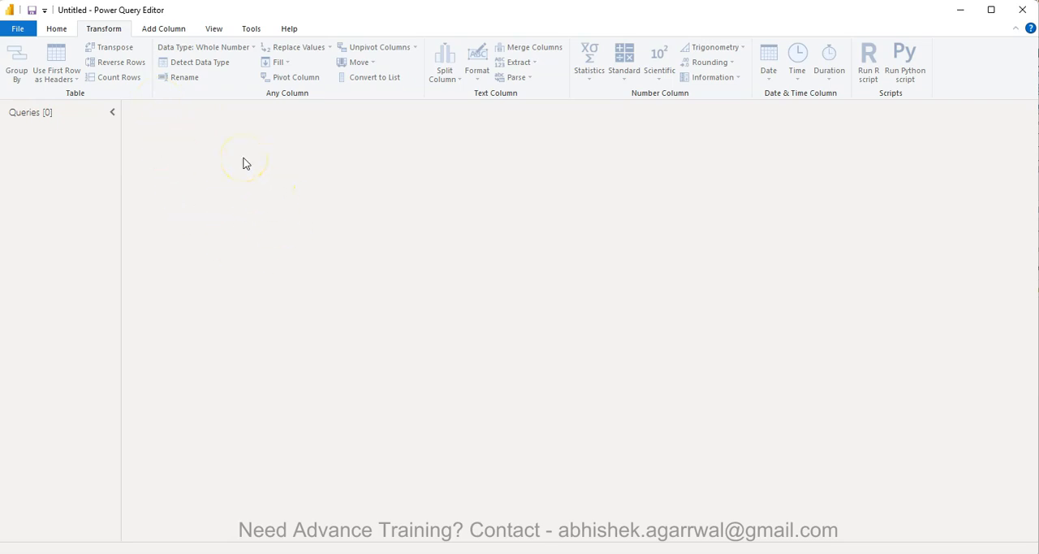
mouse_move(214, 149)
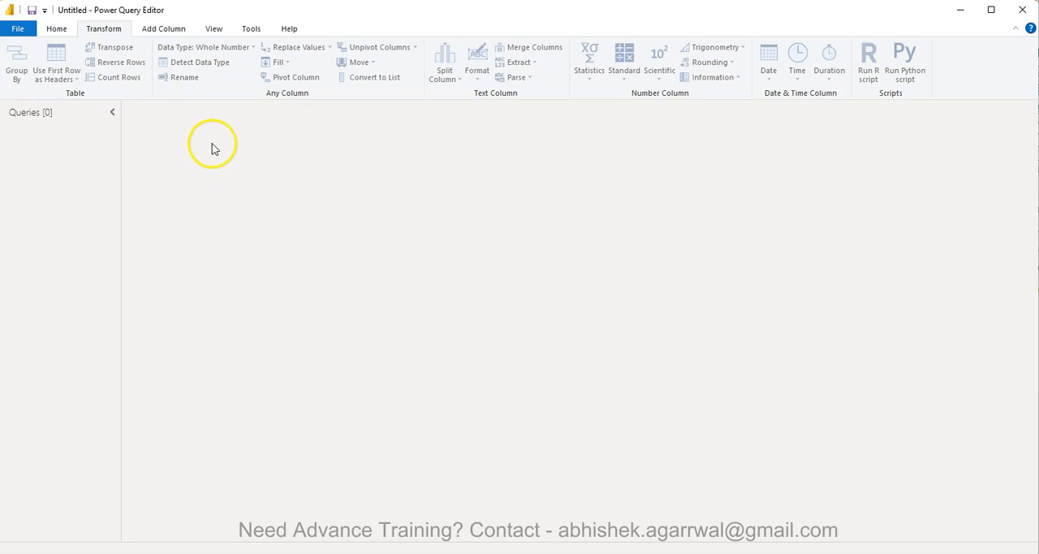
mouse_move(120, 77)
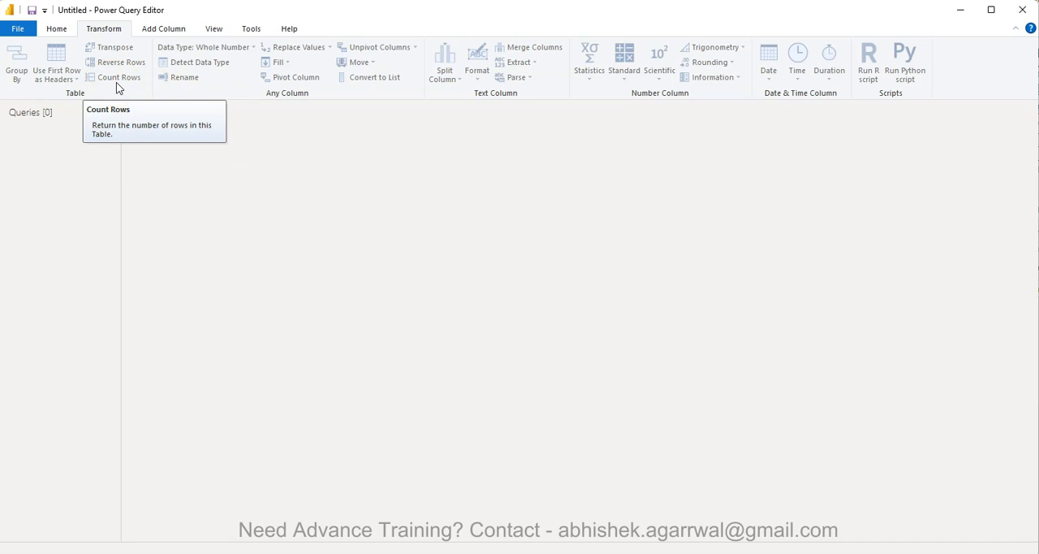
mouse_move(105, 77)
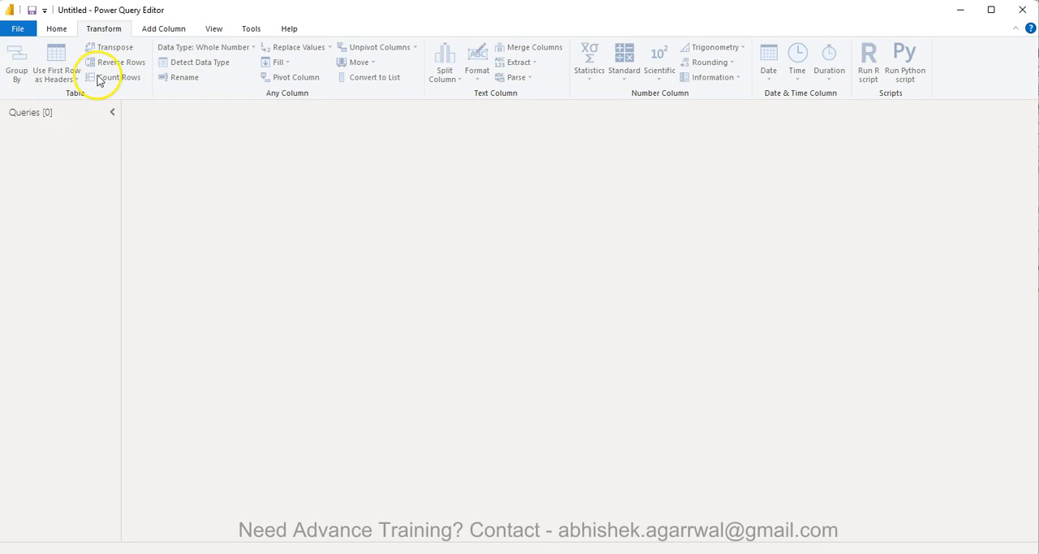
mouse_move(110, 77)
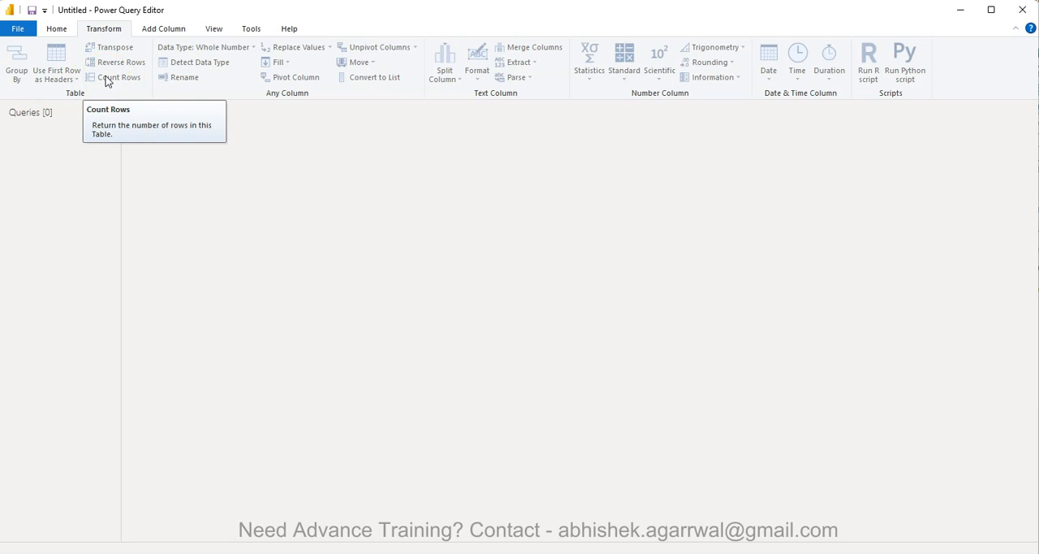
mouse_move(374, 77)
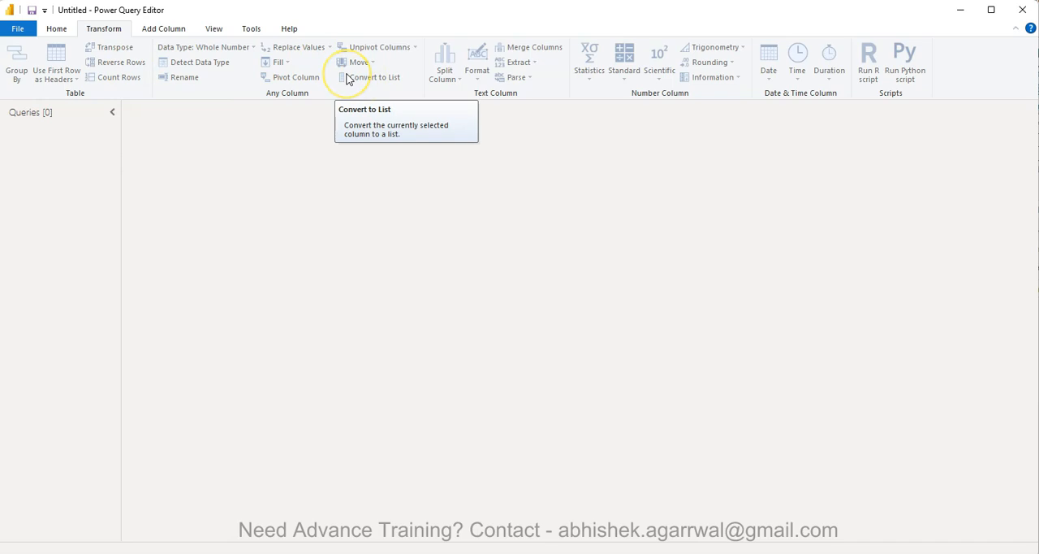
mouse_move(557, 222)
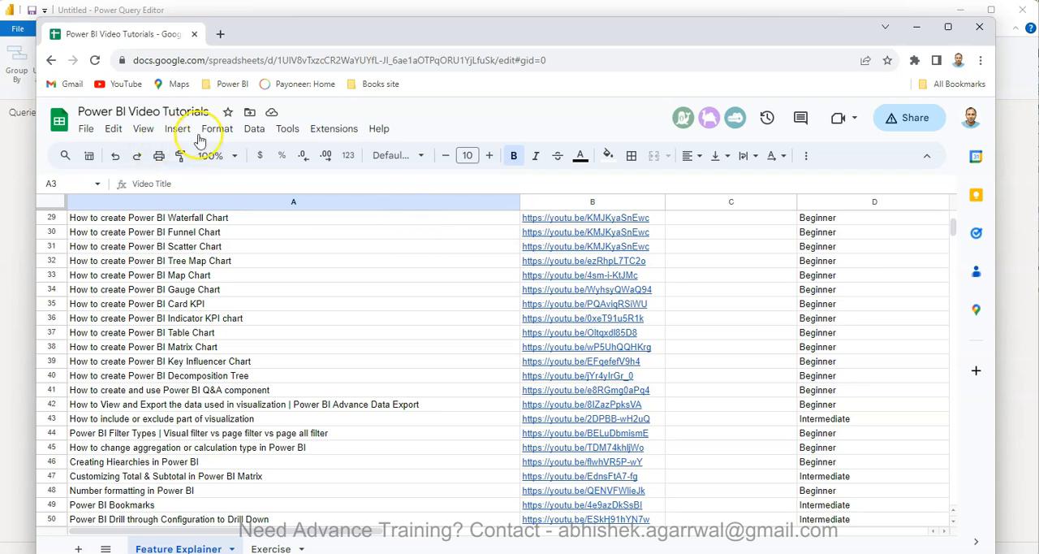
mouse_move(354, 60)
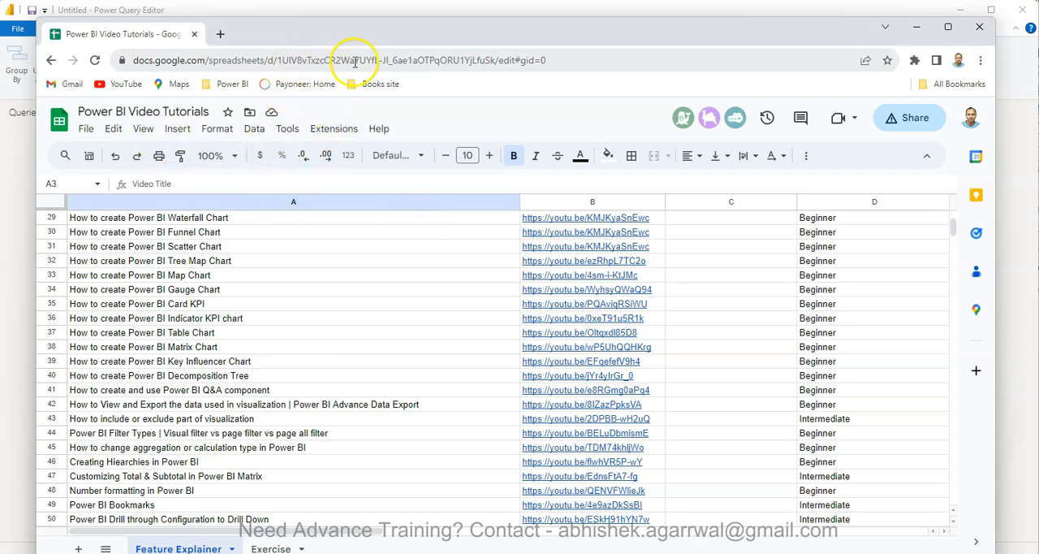
mouse_move(337, 378)
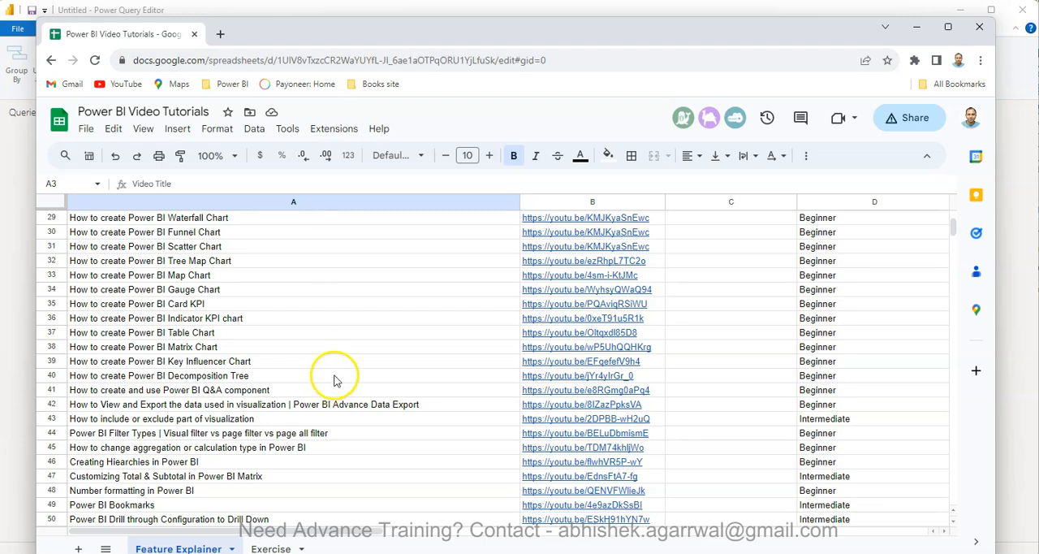
Step: Scroll the Power BI Video Tutorials sheet to row 1 and select an empty Topic Category cell
scroll(up, 3)
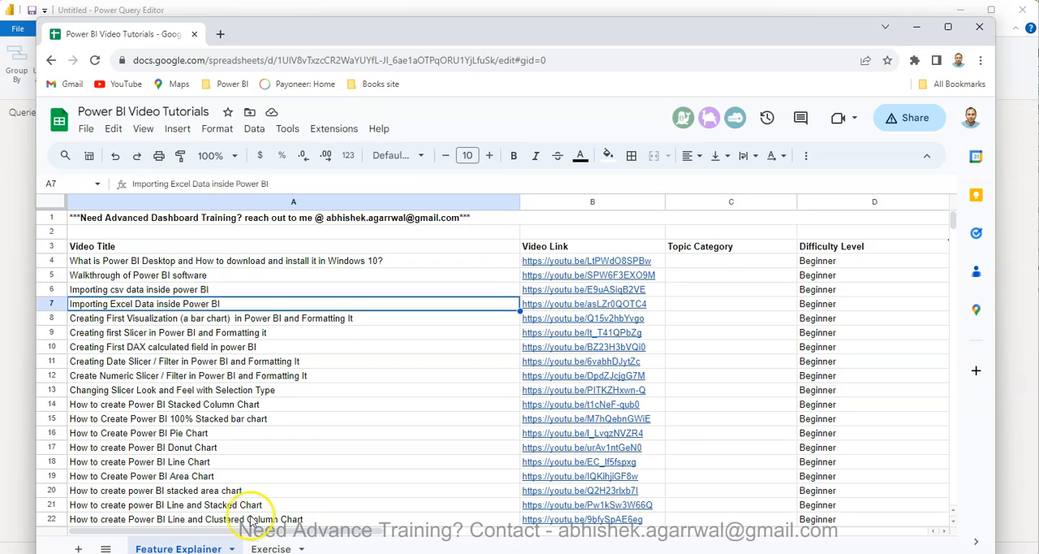
mouse_move(572, 246)
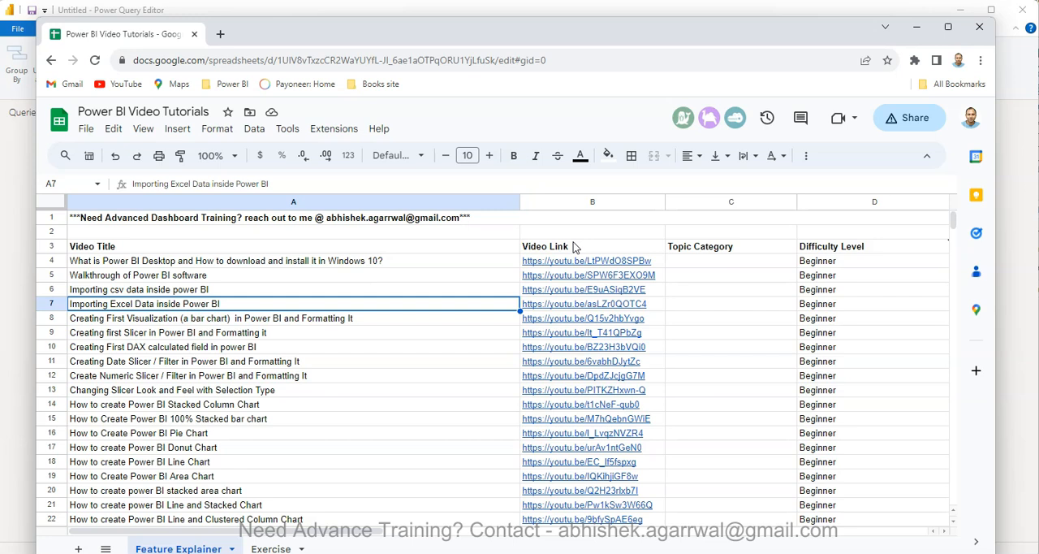
mouse_move(831, 246)
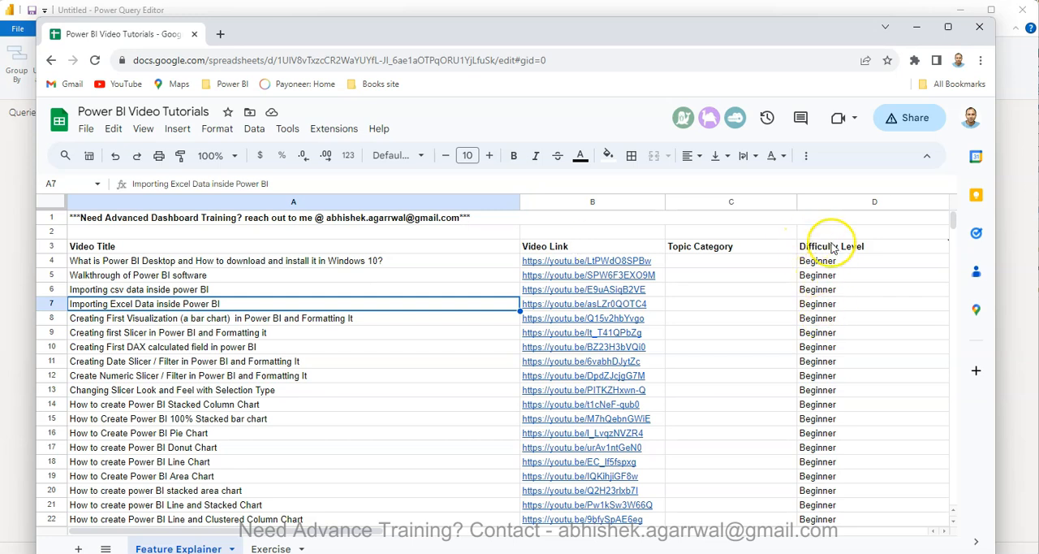
mouse_move(832, 246)
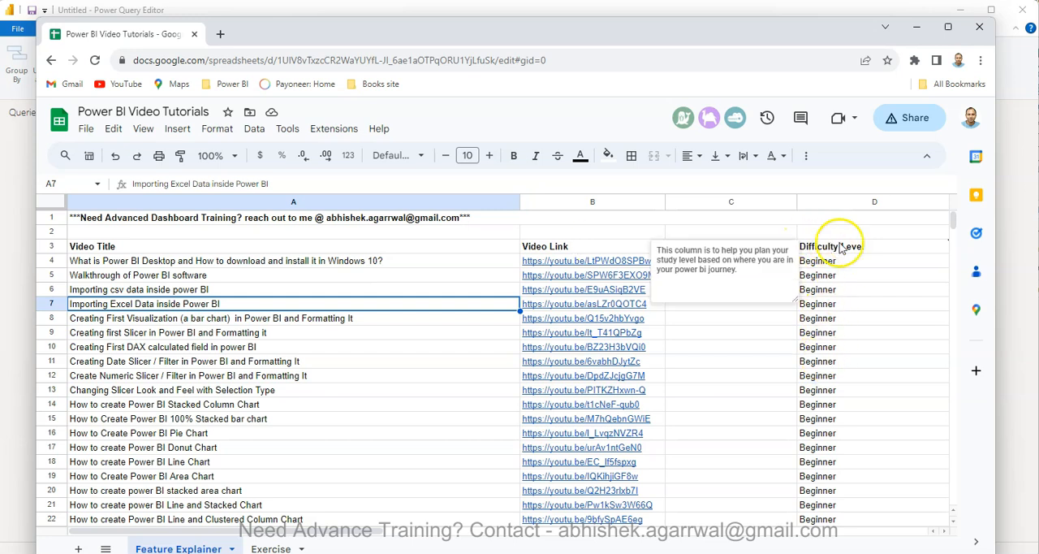
mouse_move(864, 360)
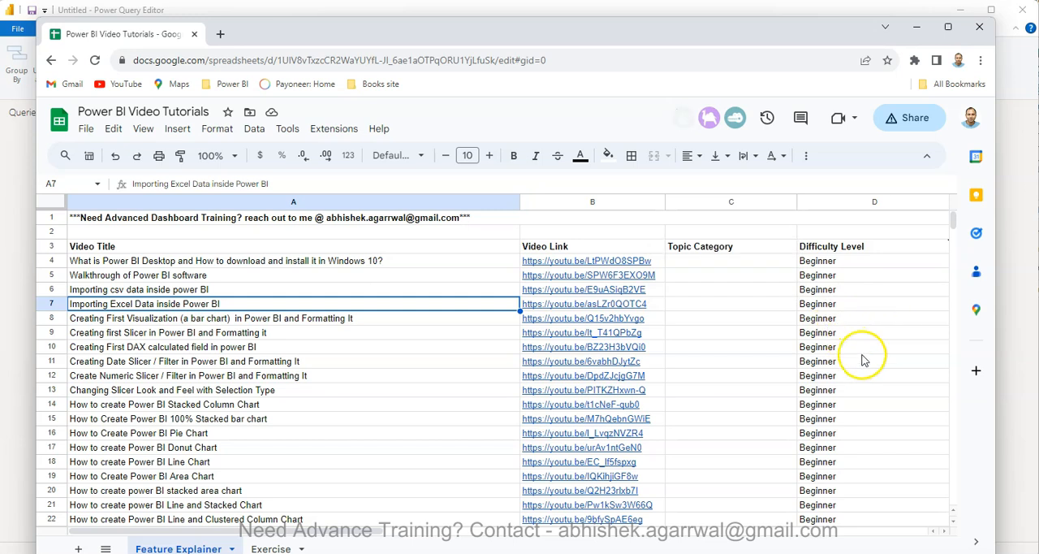
mouse_move(877, 430)
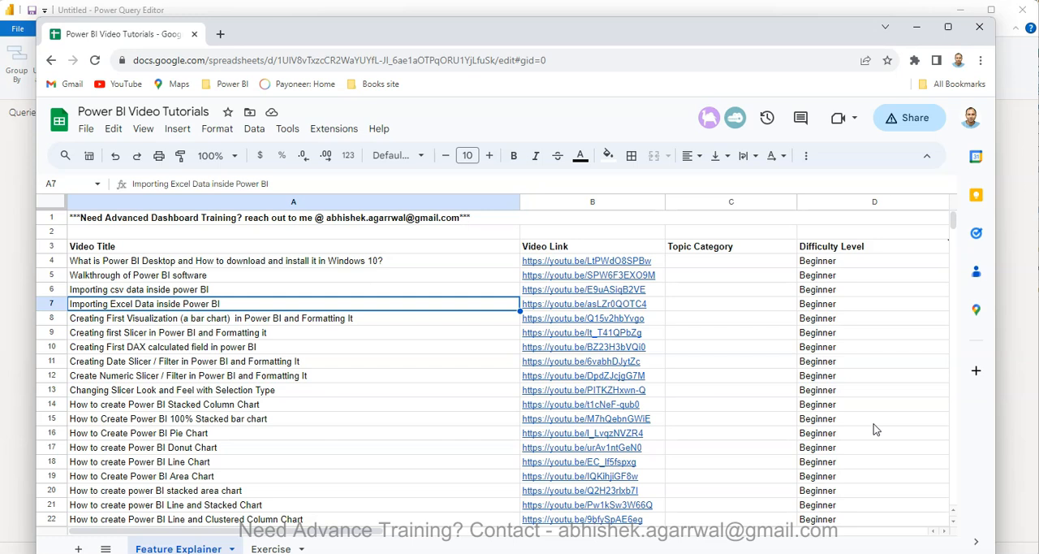
mouse_move(806, 388)
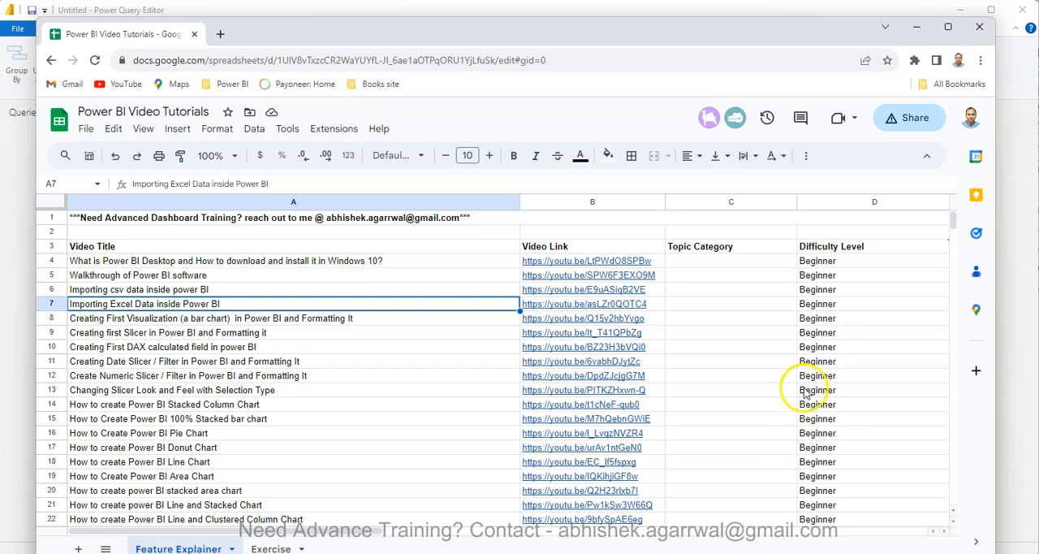
mouse_move(737, 388)
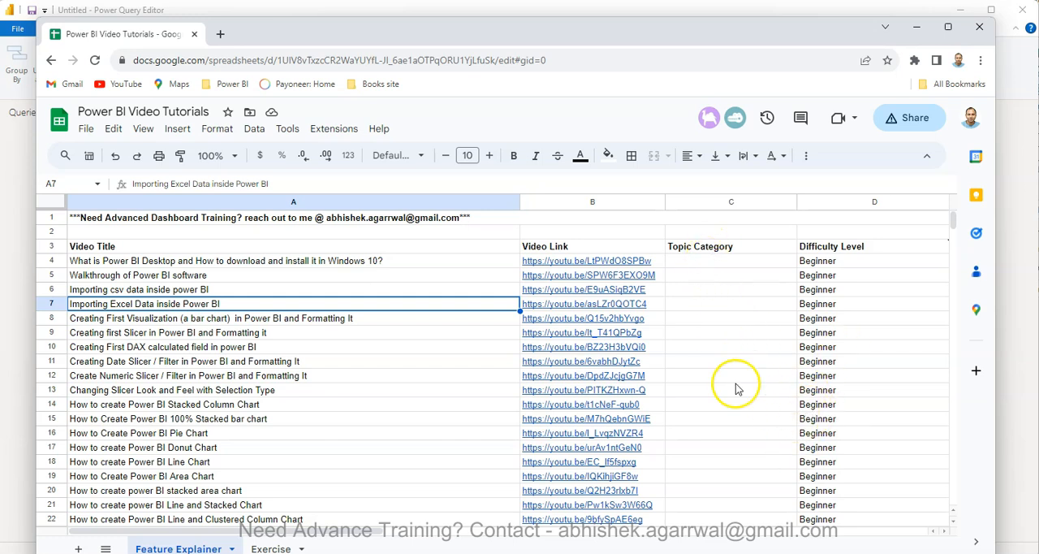
click(731, 389)
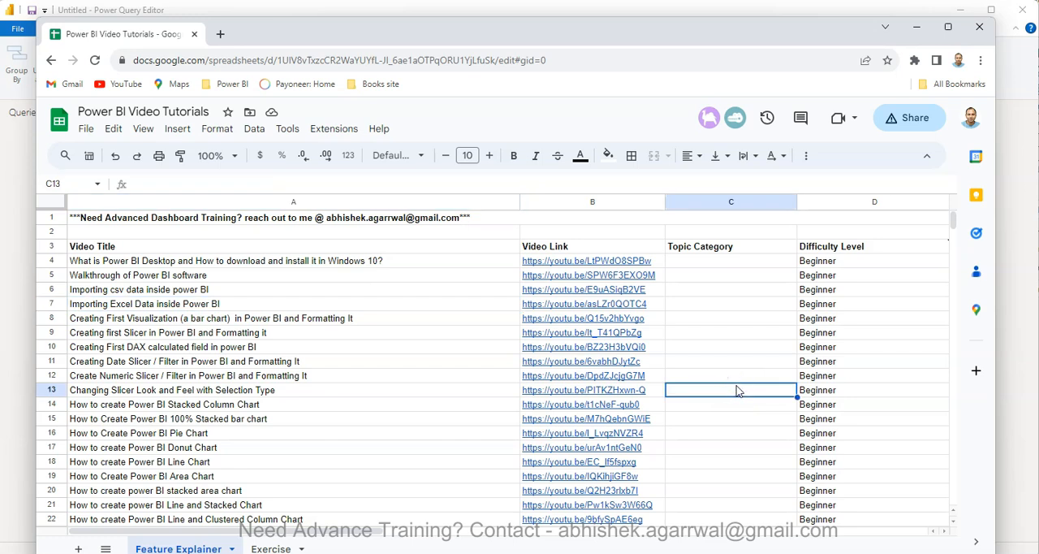
mouse_move(726, 221)
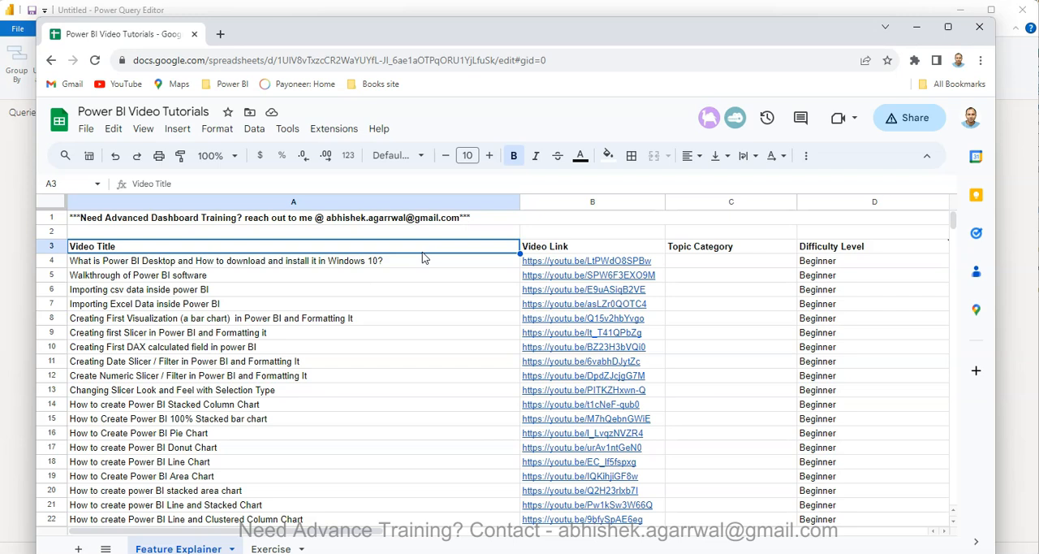
mouse_move(27, 252)
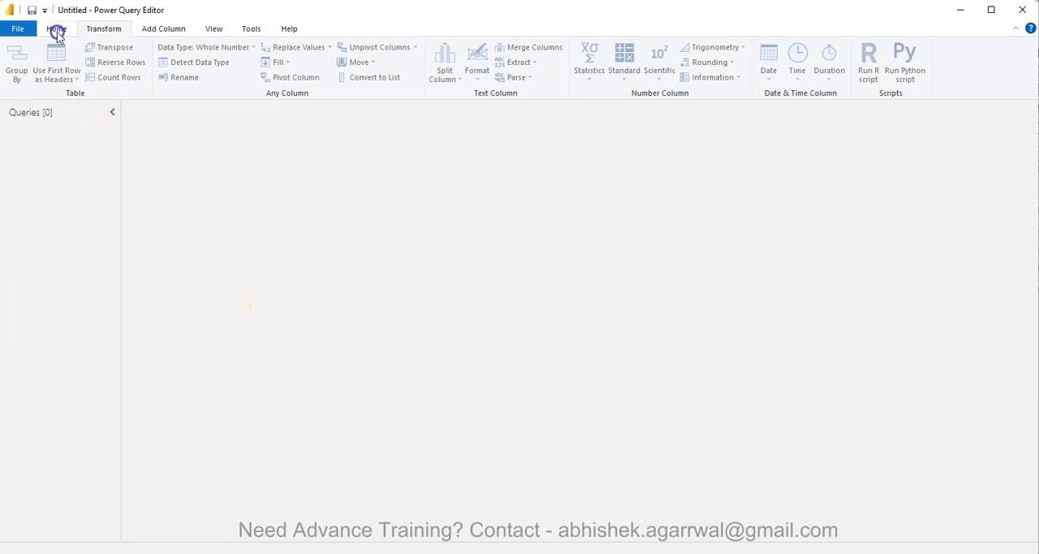
Step: Import Sheet1 from the PowerBI_SuperstoreSales.xlsx Excel workbook via the Navigator
click(56, 28)
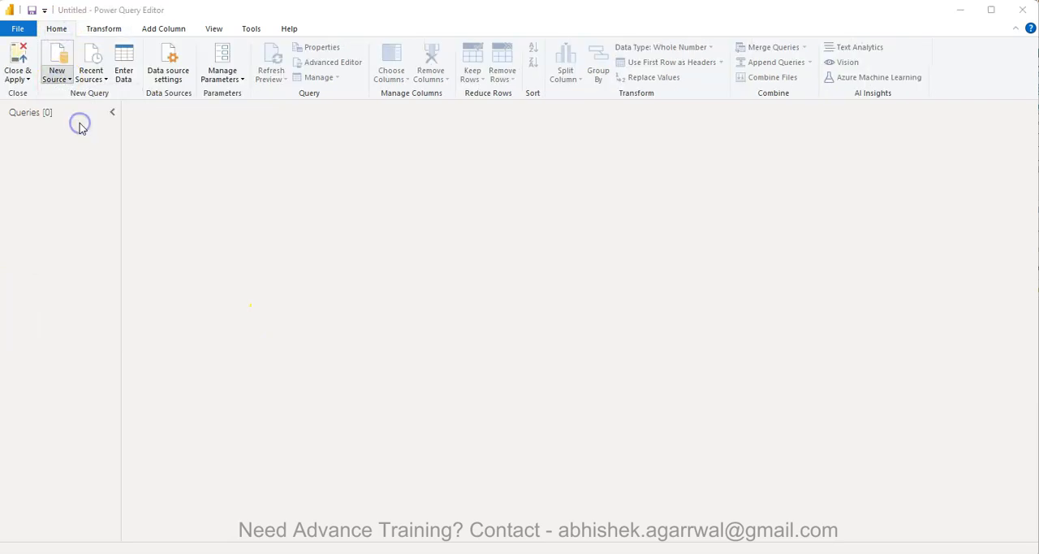
click(56, 61)
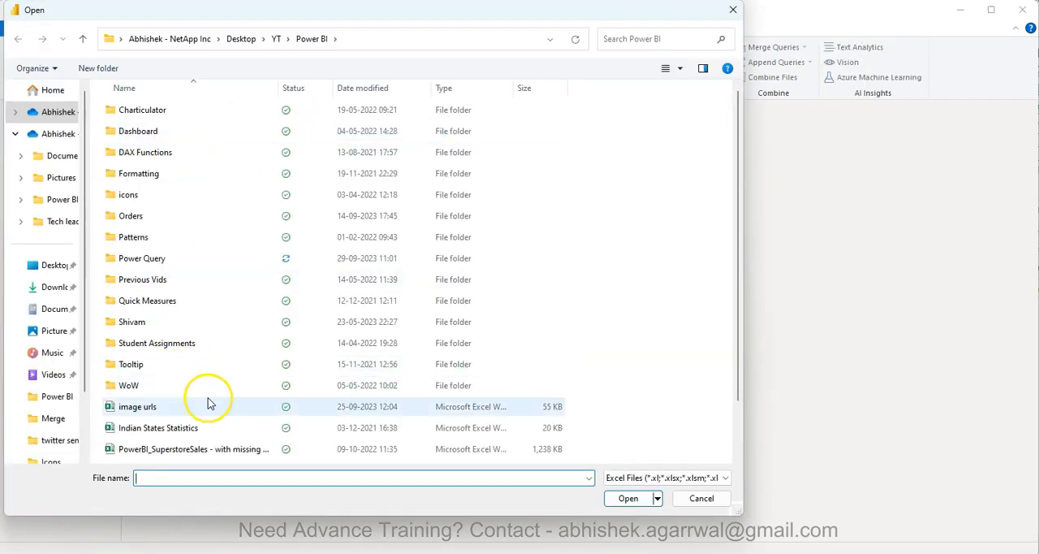
click(167, 410)
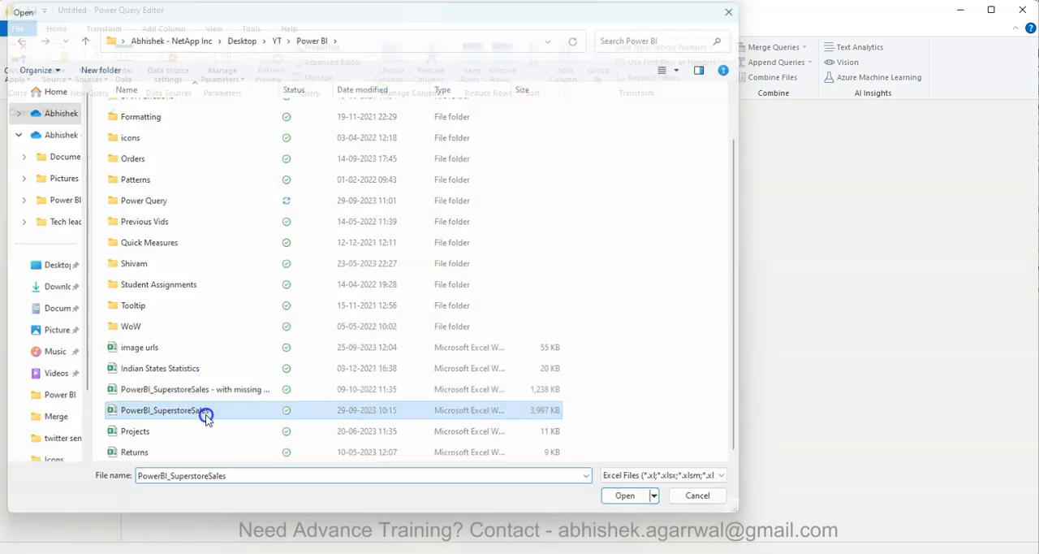
click(624, 495)
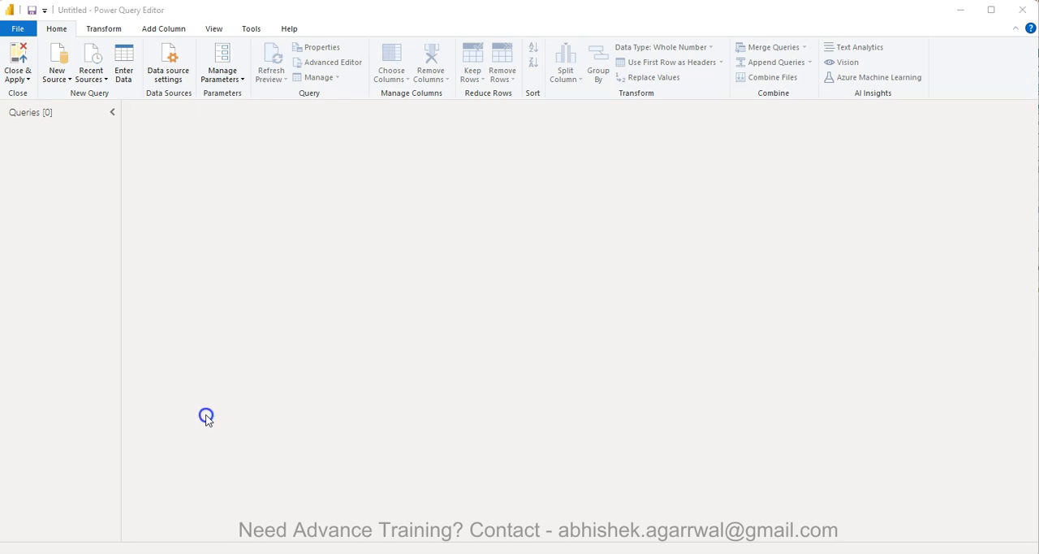
mouse_move(209, 416)
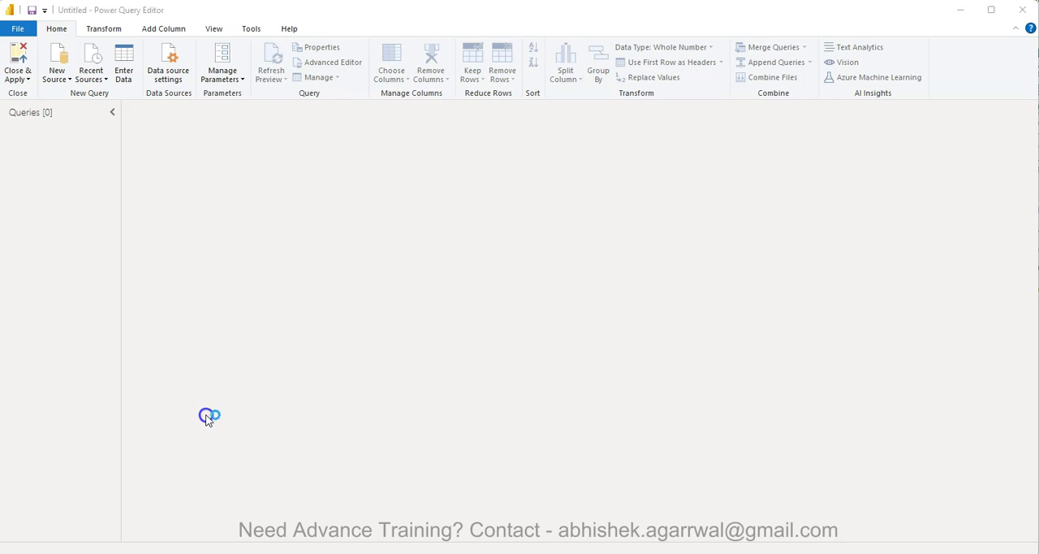
mouse_move(286, 247)
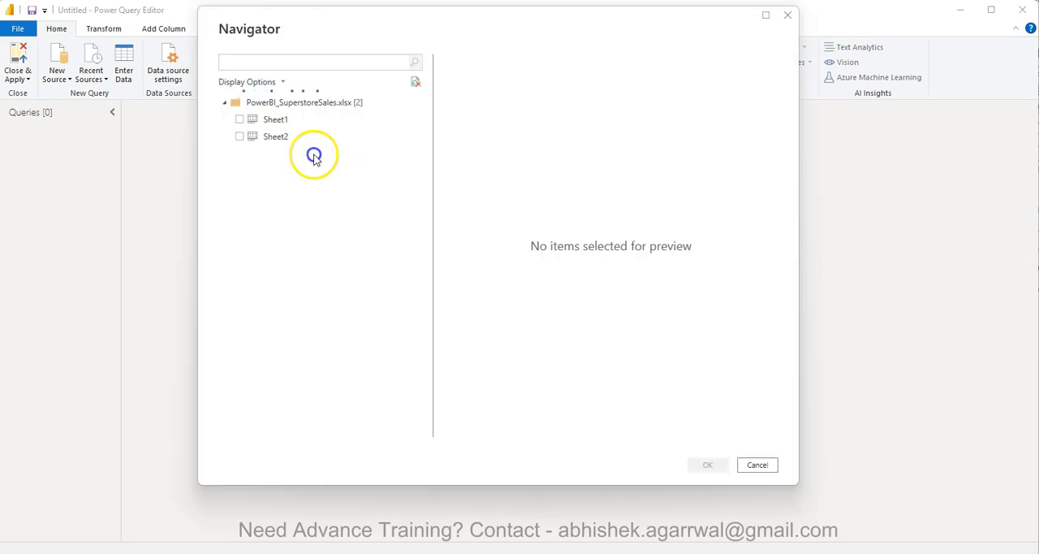
click(240, 119)
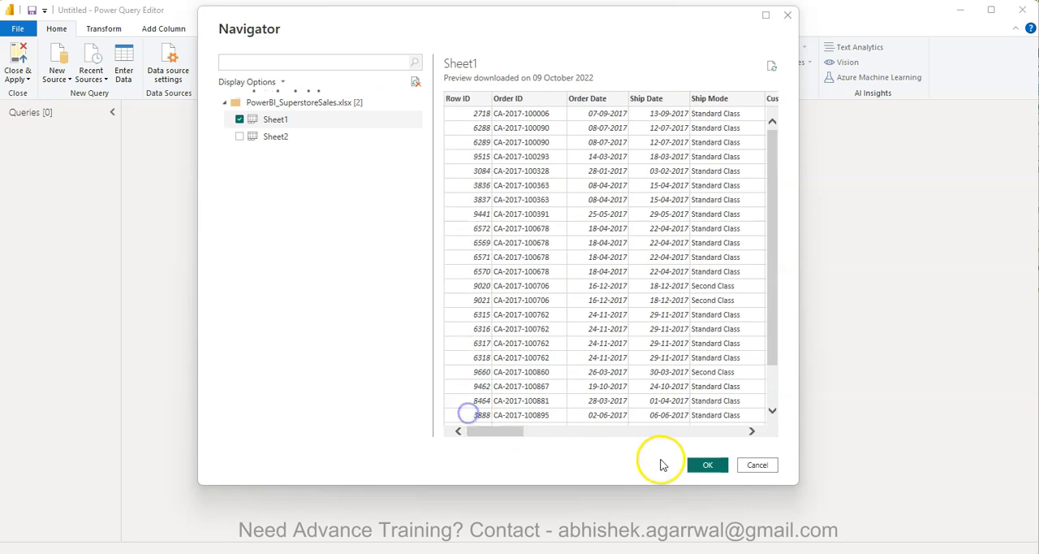
mouse_move(347, 432)
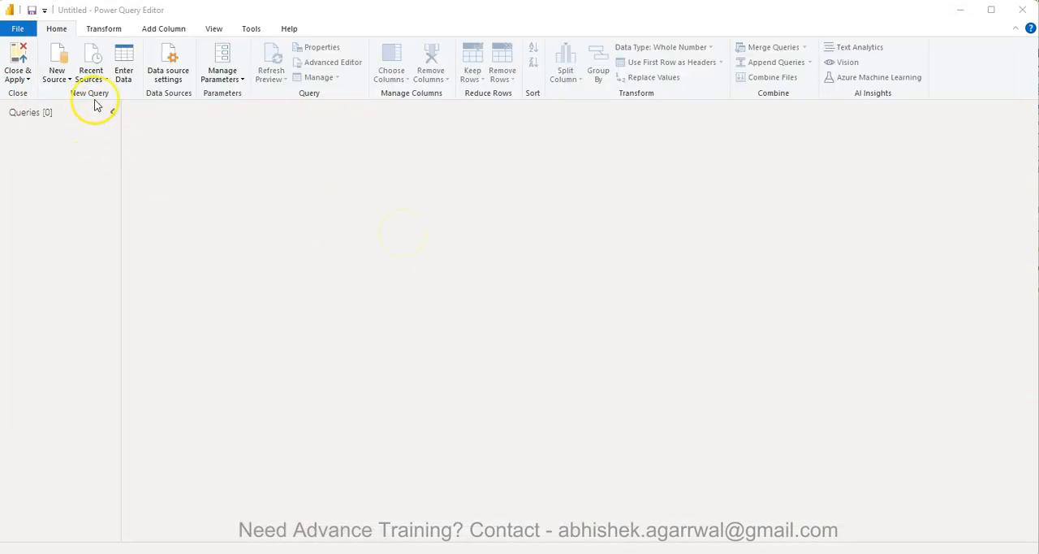
mouse_move(333, 249)
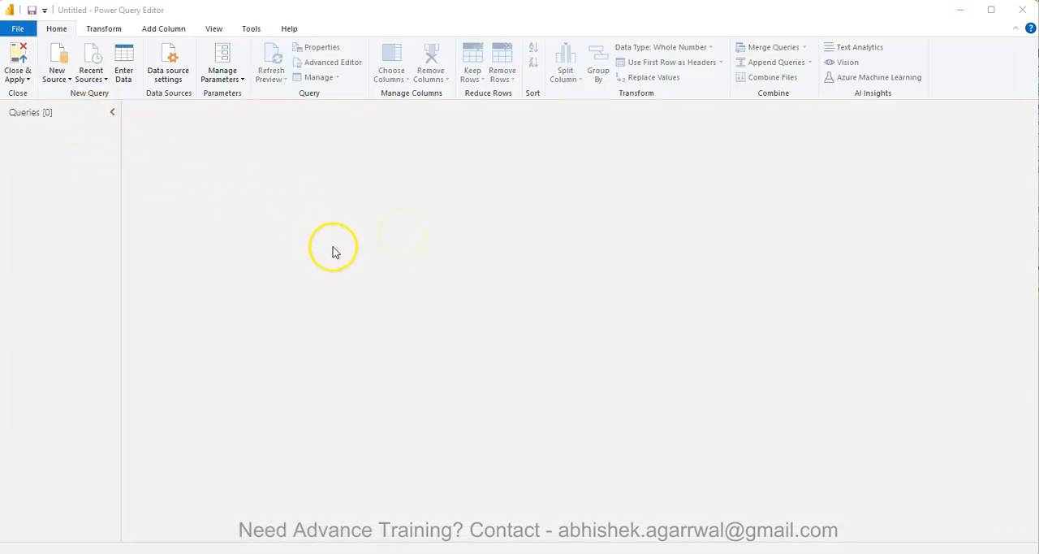
mouse_move(333, 248)
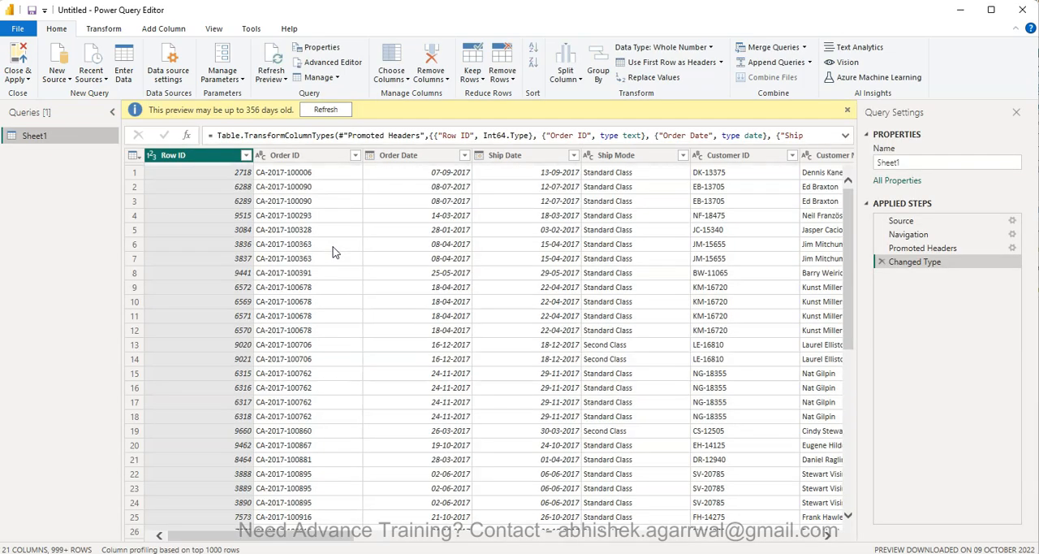
mouse_move(382, 340)
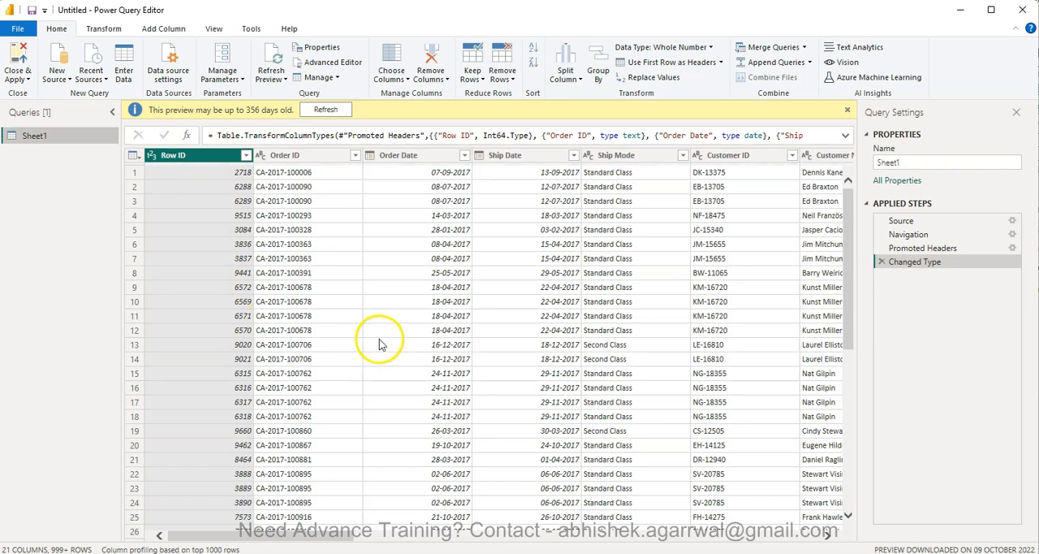
mouse_move(104, 29)
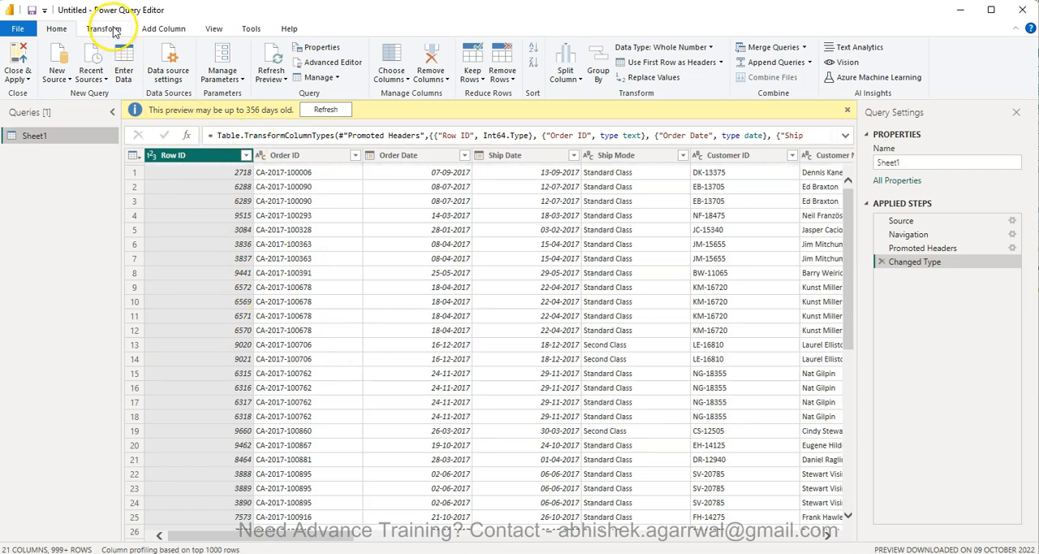
Step: Add a Count Rows step to the Sheet1 query from the Transform tab
click(103, 29)
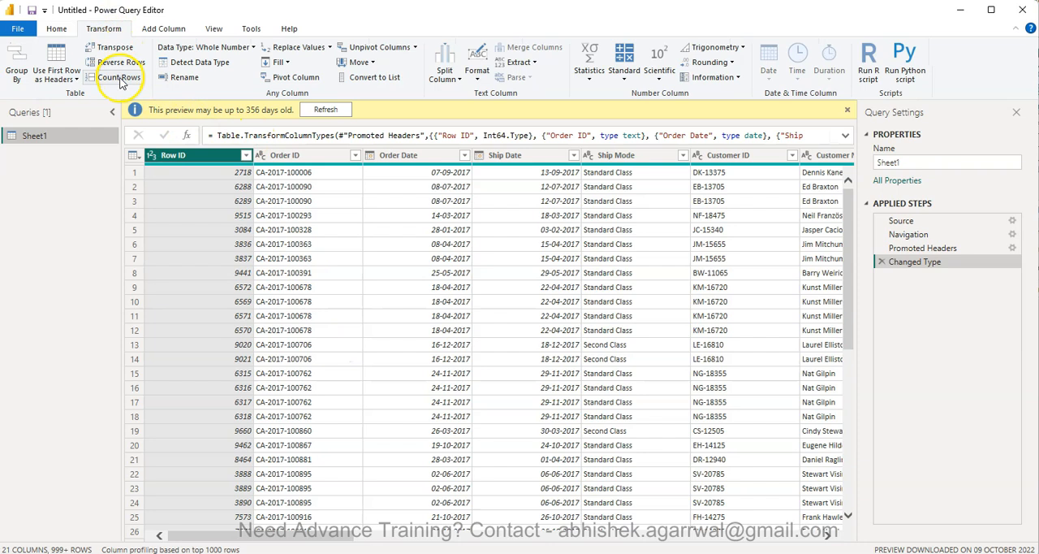
mouse_move(119, 76)
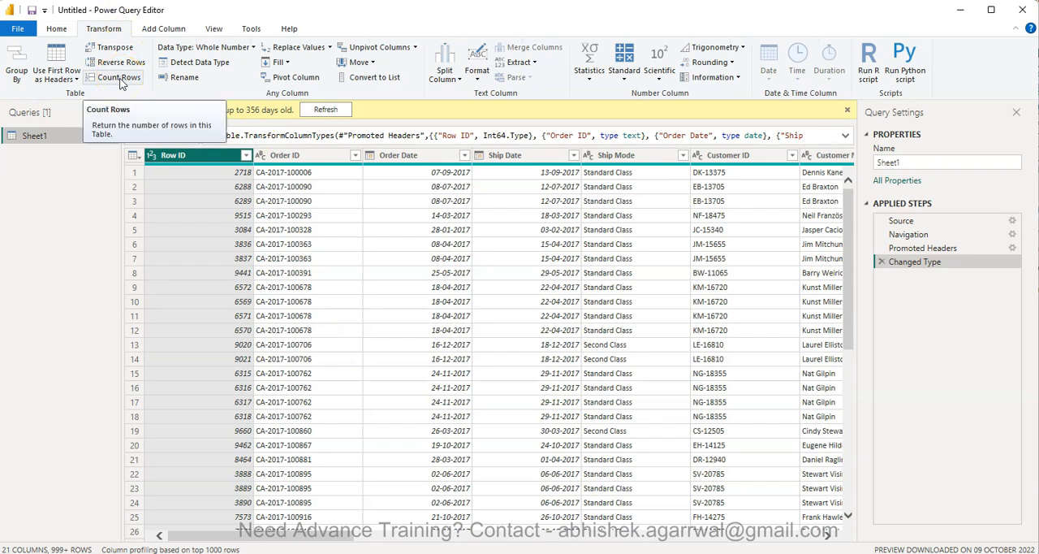
click(120, 77)
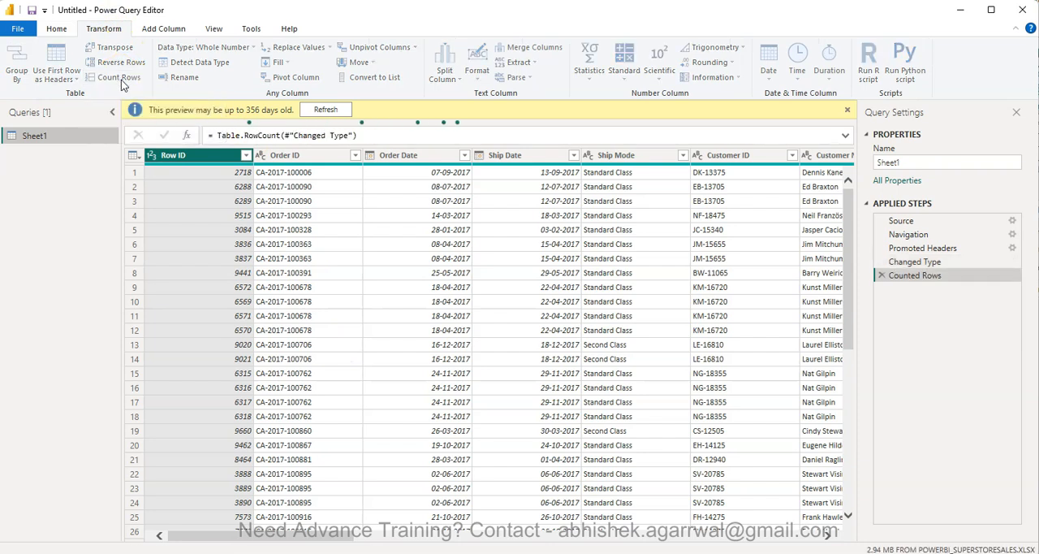
Step: Review the Counted Rows result of 1048575 rows for Sheet1
click(120, 76)
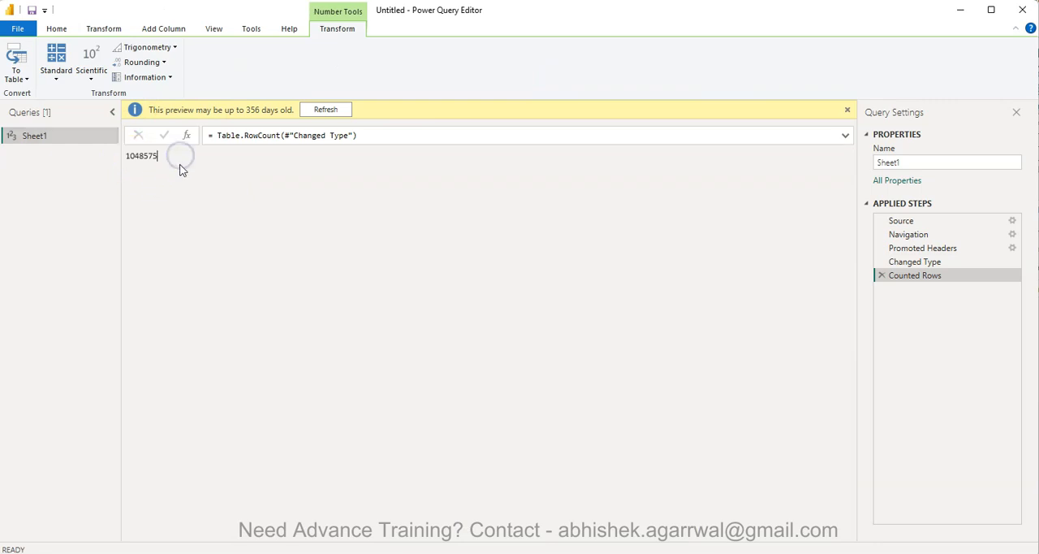
mouse_move(136, 175)
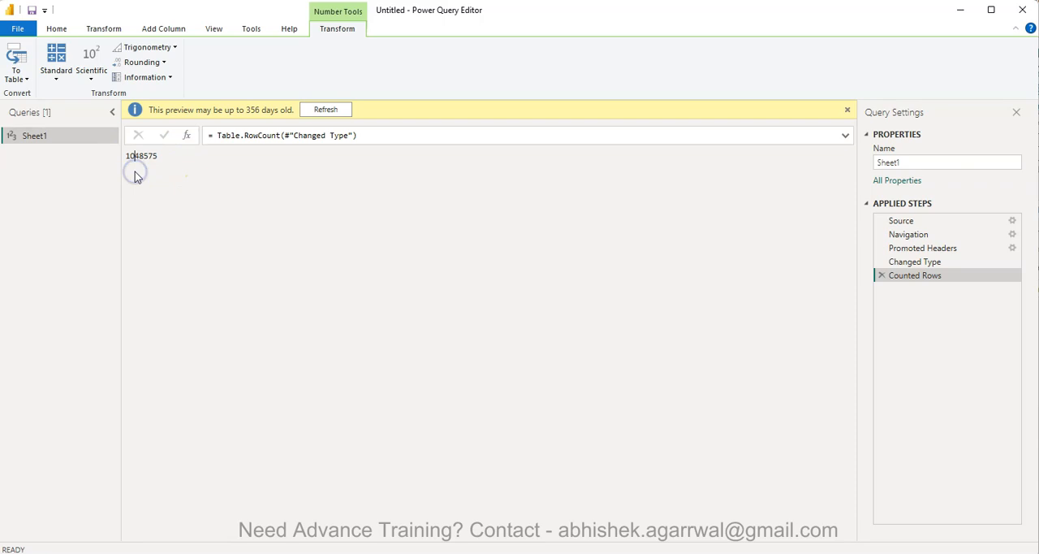
mouse_move(206, 236)
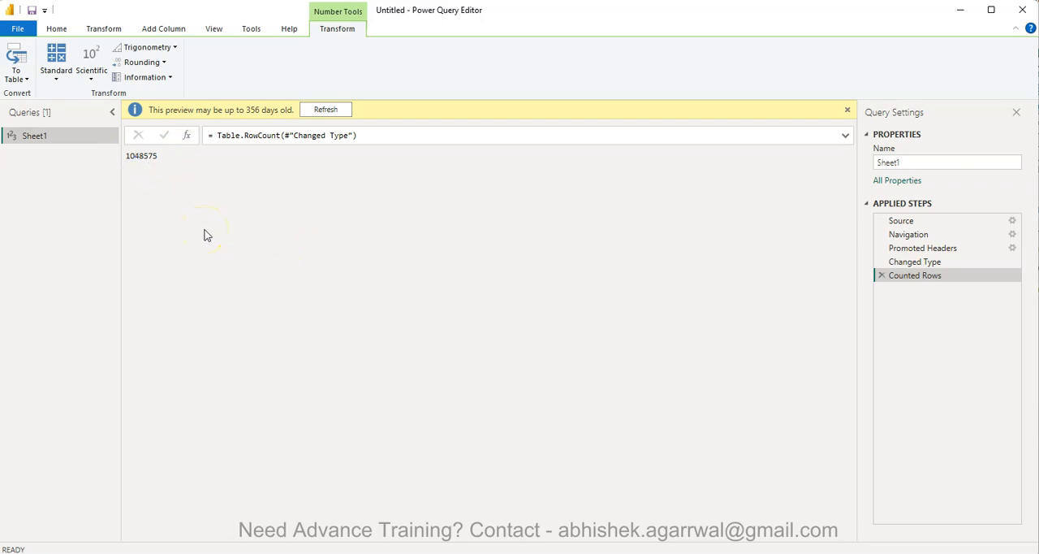
mouse_move(147, 171)
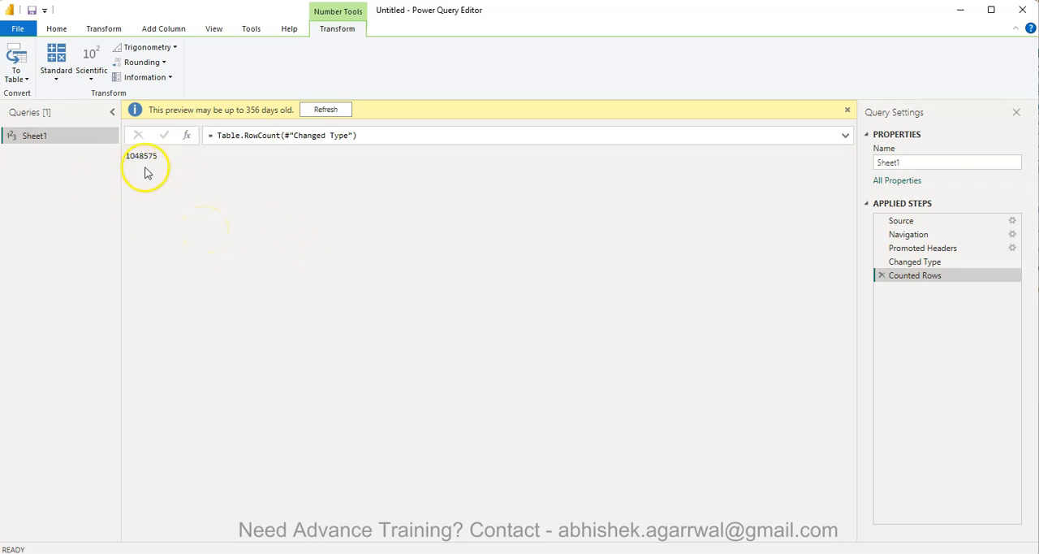
mouse_move(883, 275)
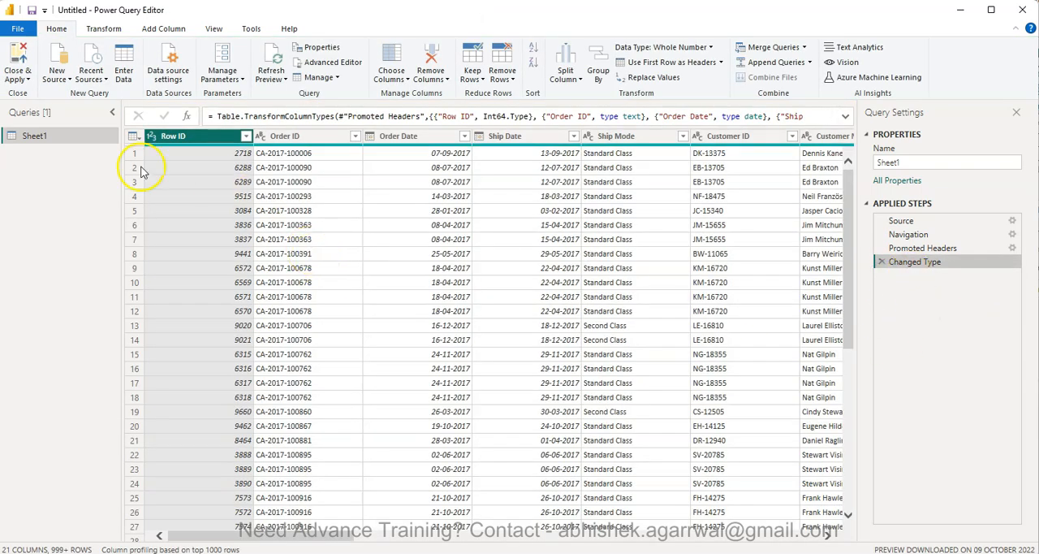
Step: Duplicate the Sheet1 query and add a Count Rows step to Sheet1 (2)
right_click(34, 135)
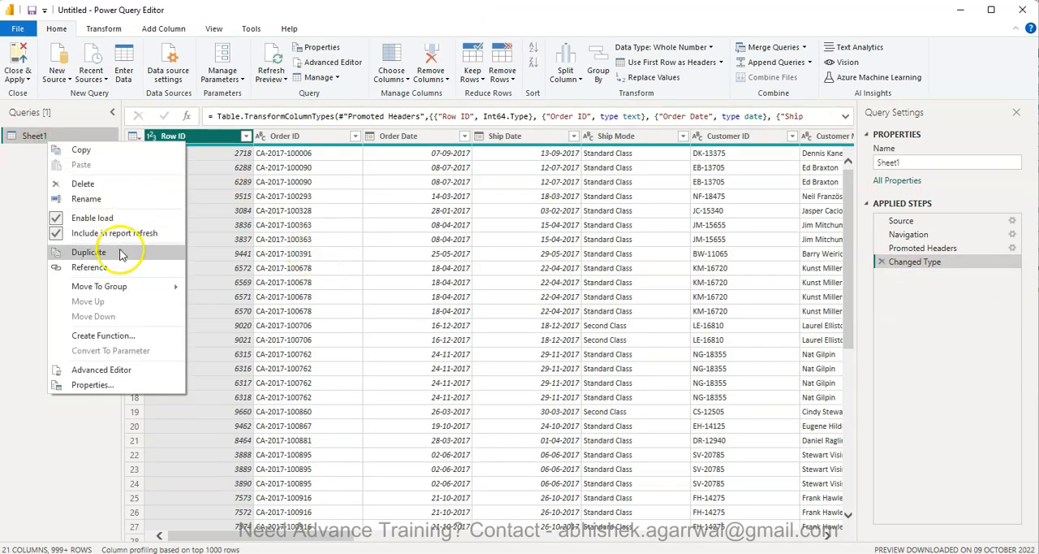
click(88, 252)
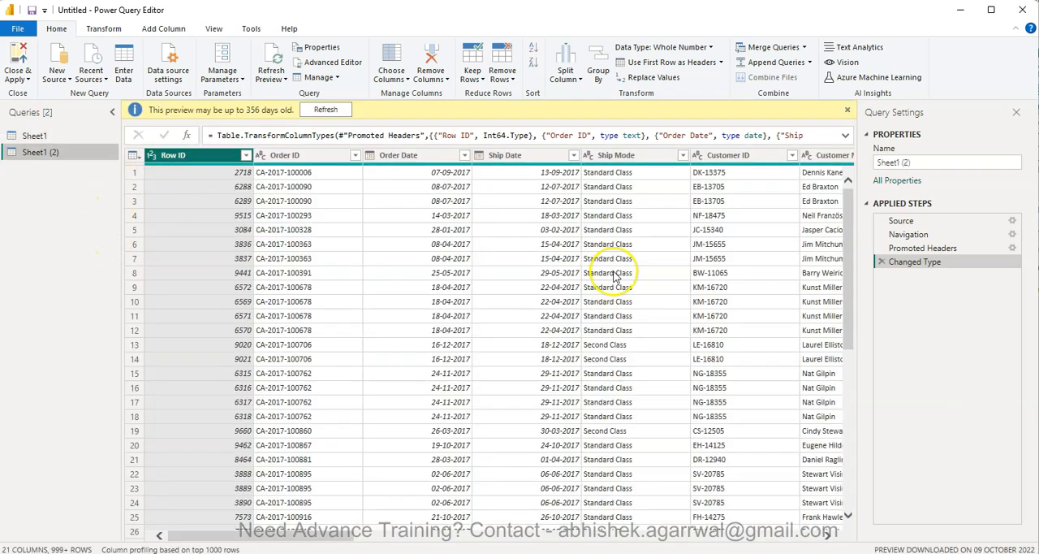
mouse_move(103, 29)
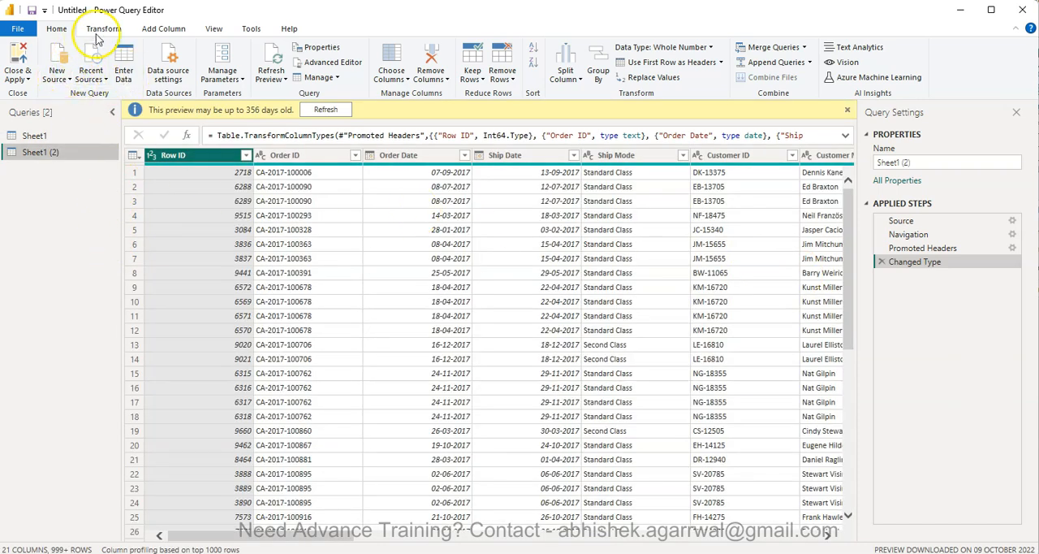
click(103, 29)
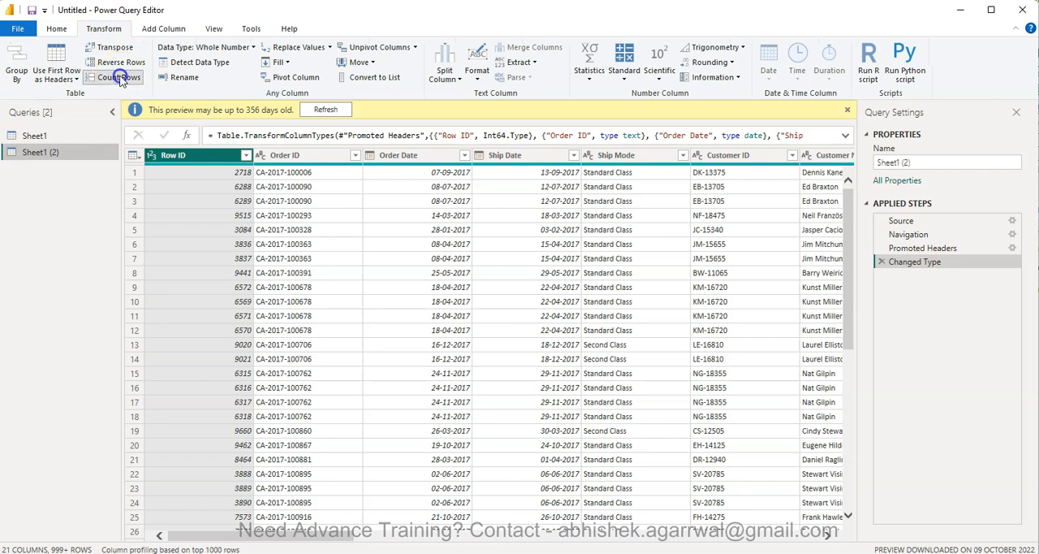
click(113, 77)
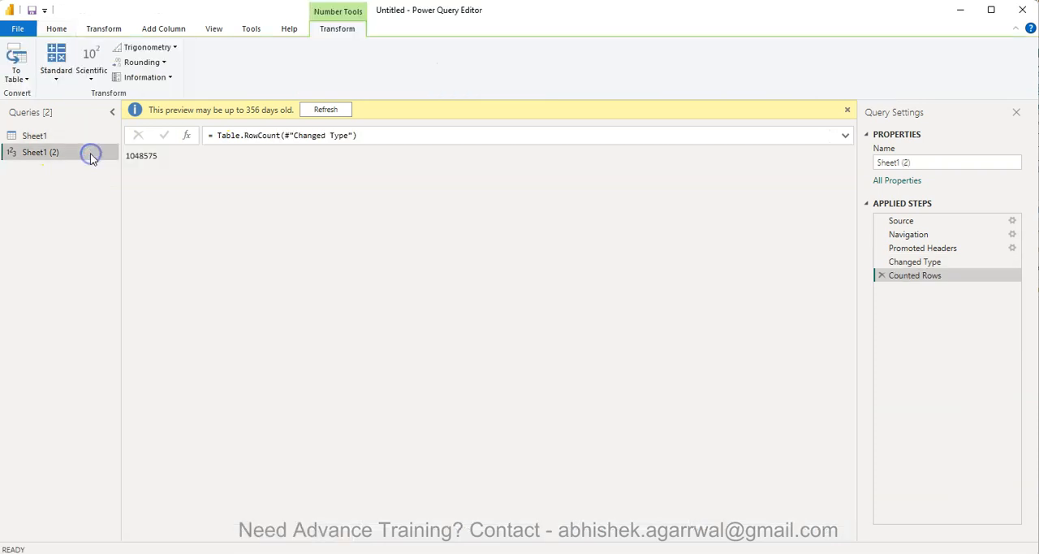
Step: Rename Sheet1 (2) to 'Sheet1 Rowcount' and return to the original Sheet1 query
click(34, 135)
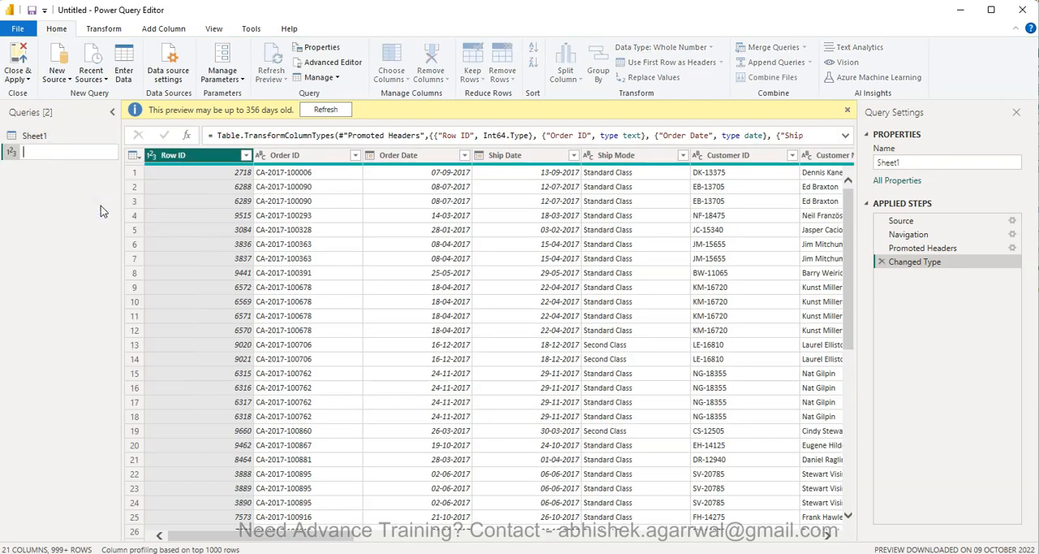
text(Sheet1 Rowcount)
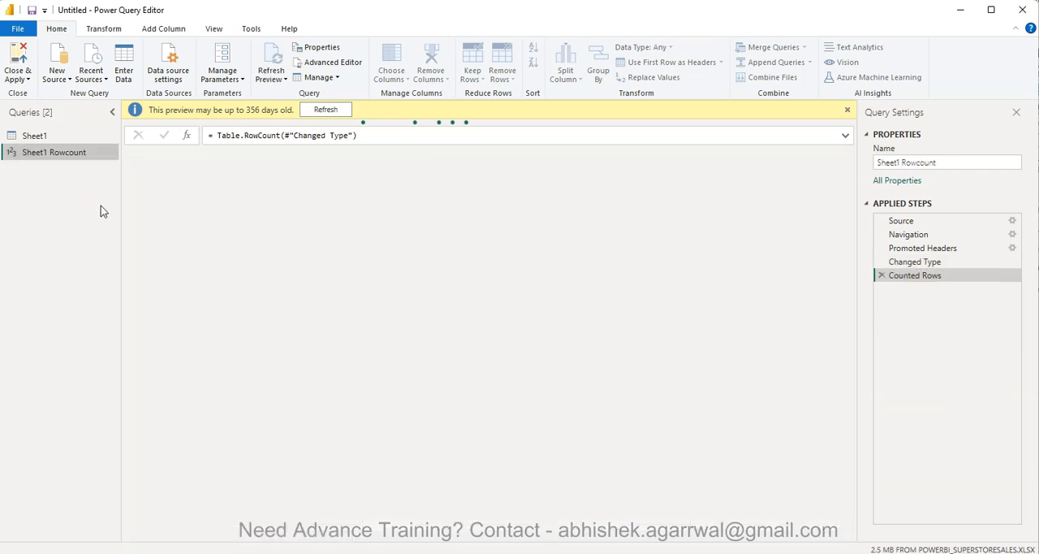
click(34, 135)
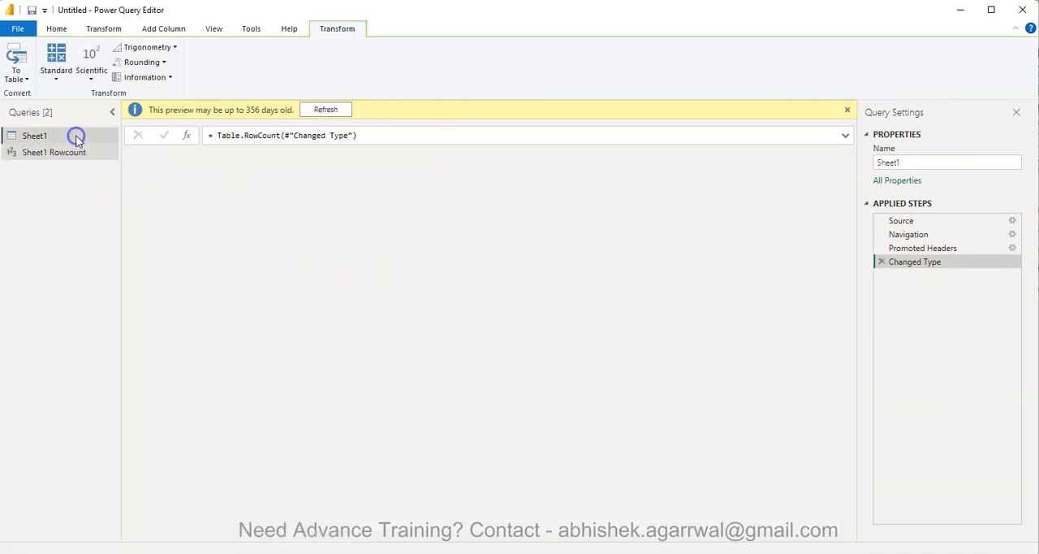
Step: Select Sheet1 to confirm its steps still end at Changed Type, with the Transform tab shown
click(34, 136)
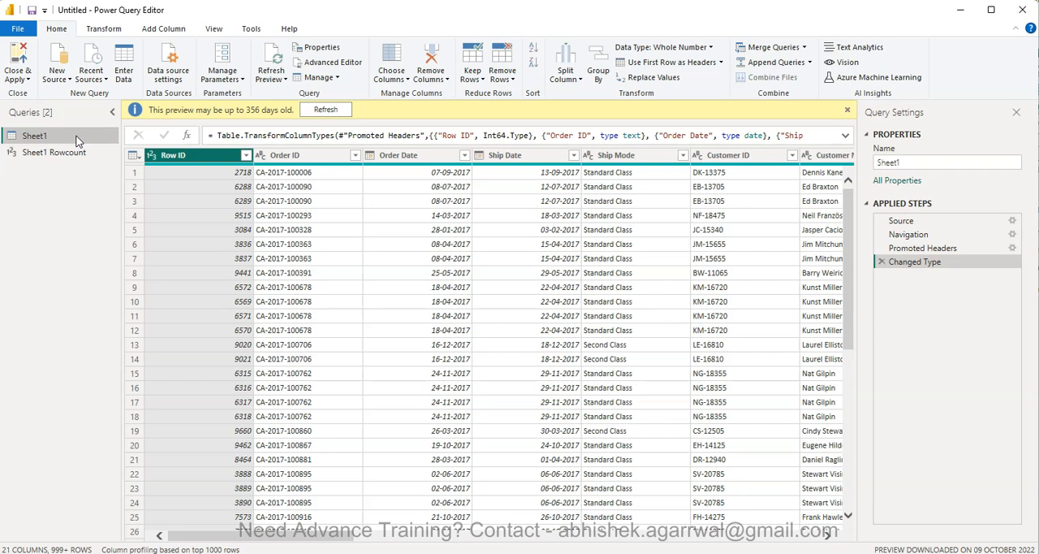
click(103, 29)
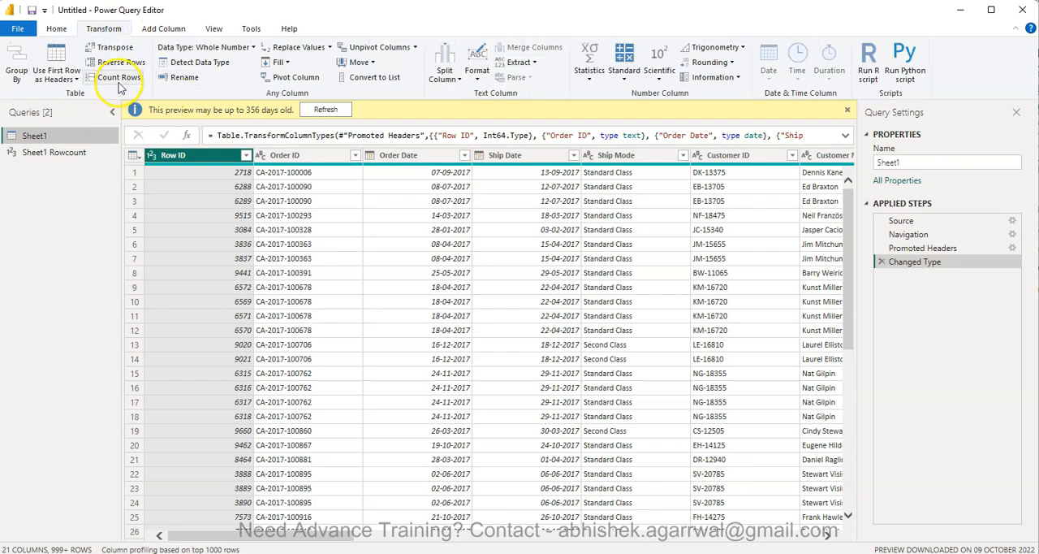